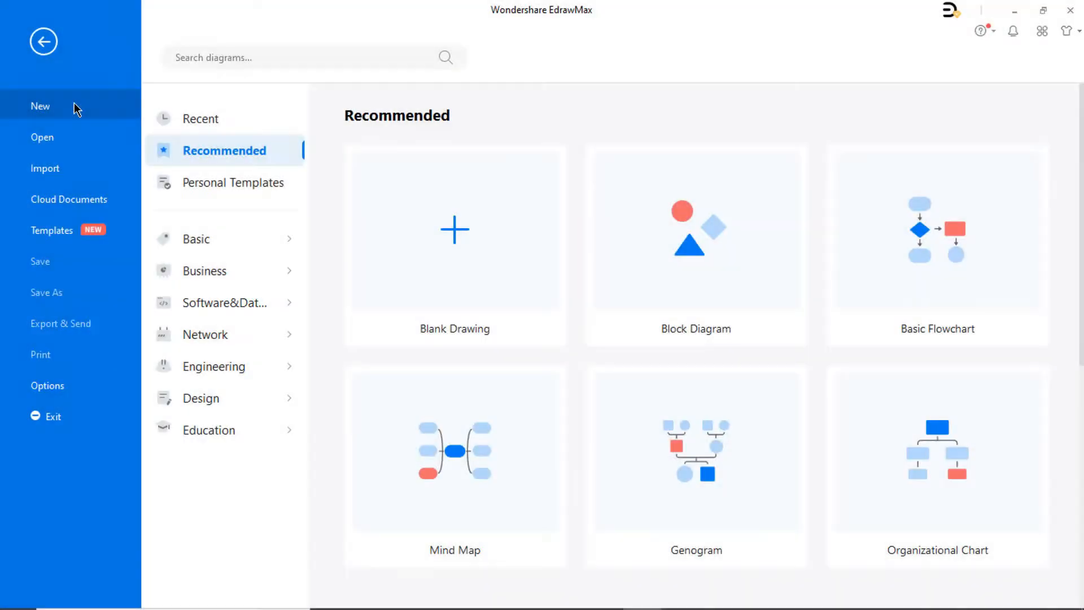
mouse_move(454, 248)
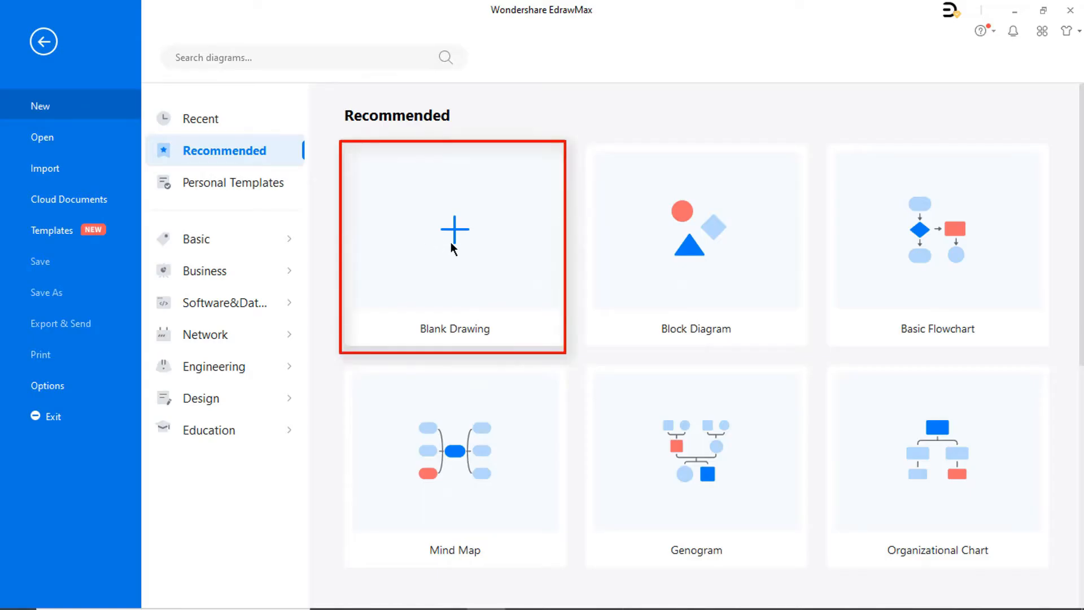
Start a blank drawing and insert a 5-row, 3-column table with a coloured title row.
left_click(454, 245)
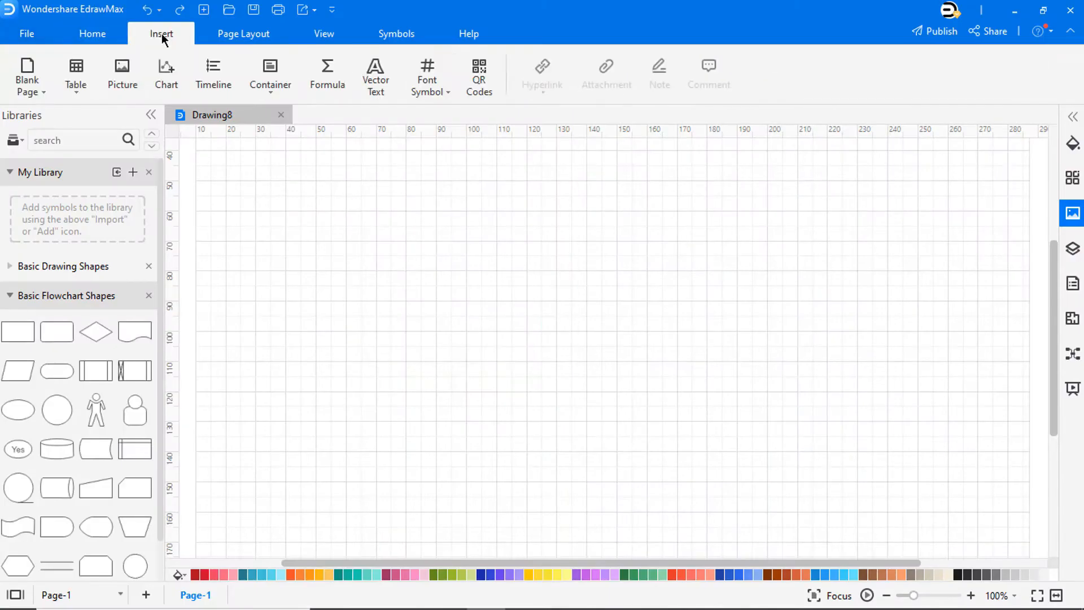
left_click(75, 72)
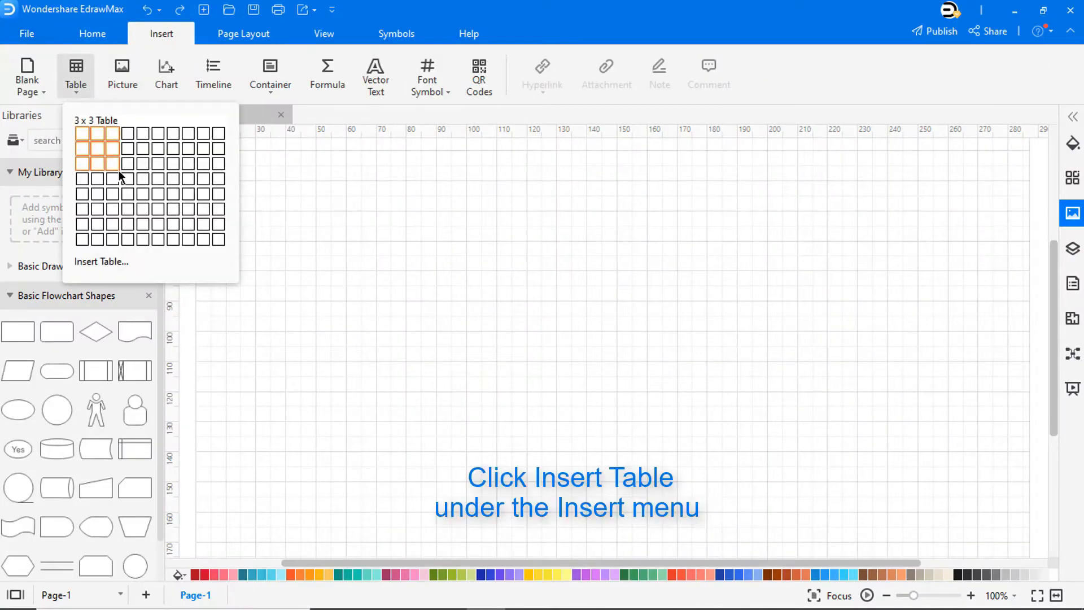
left_click(107, 163)
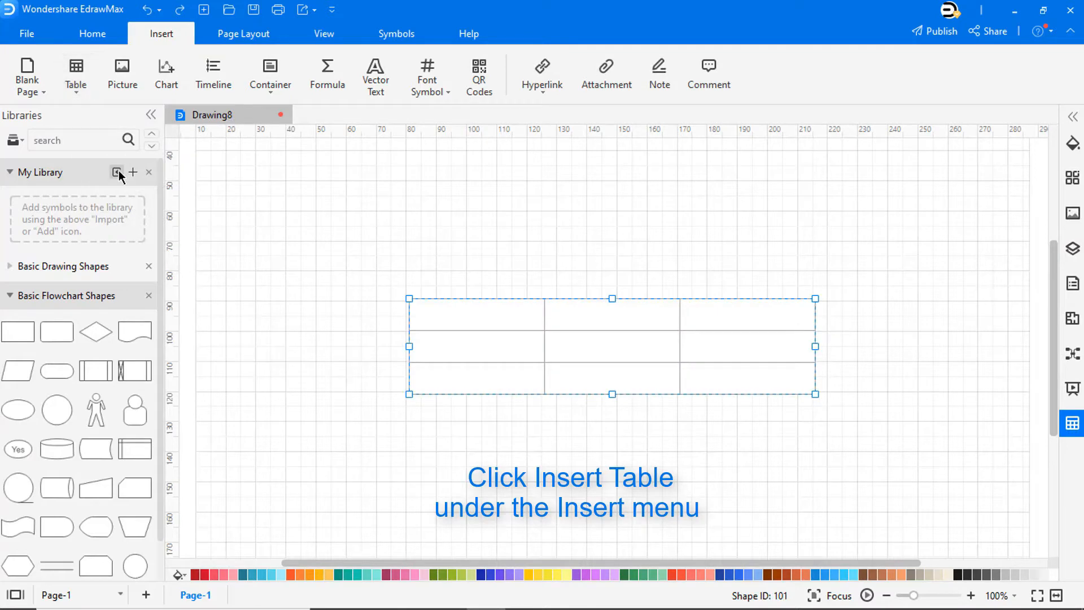
left_click(76, 74)
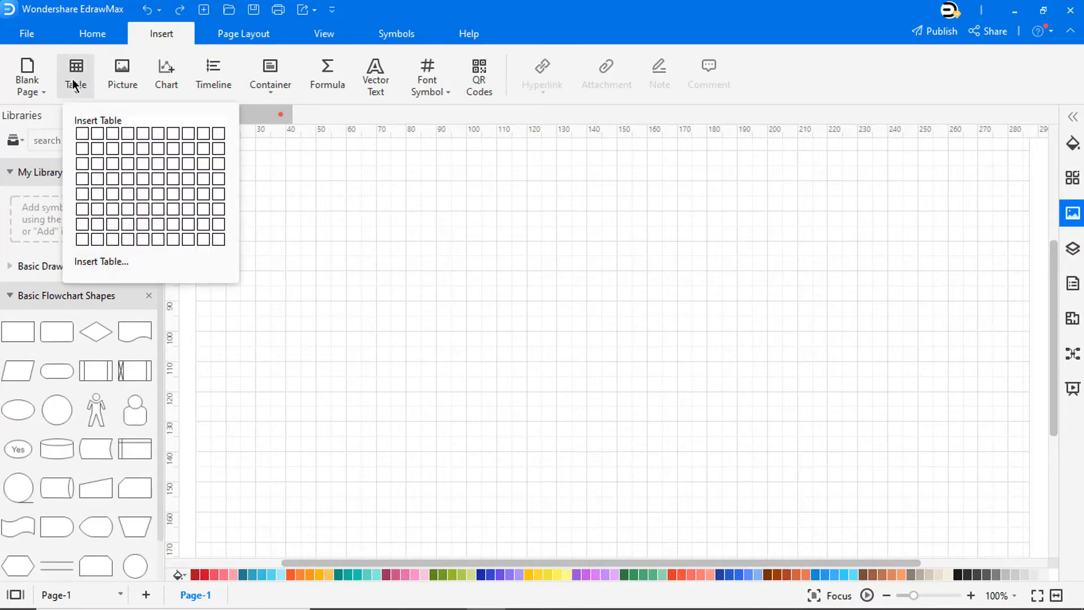
left_click(101, 260)
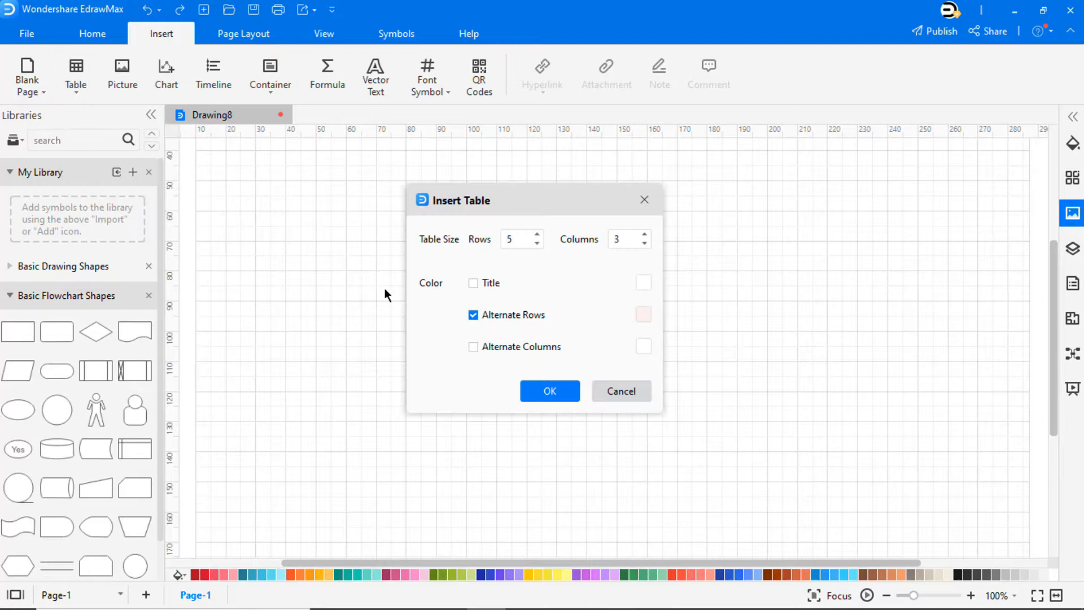
left_click(643, 282)
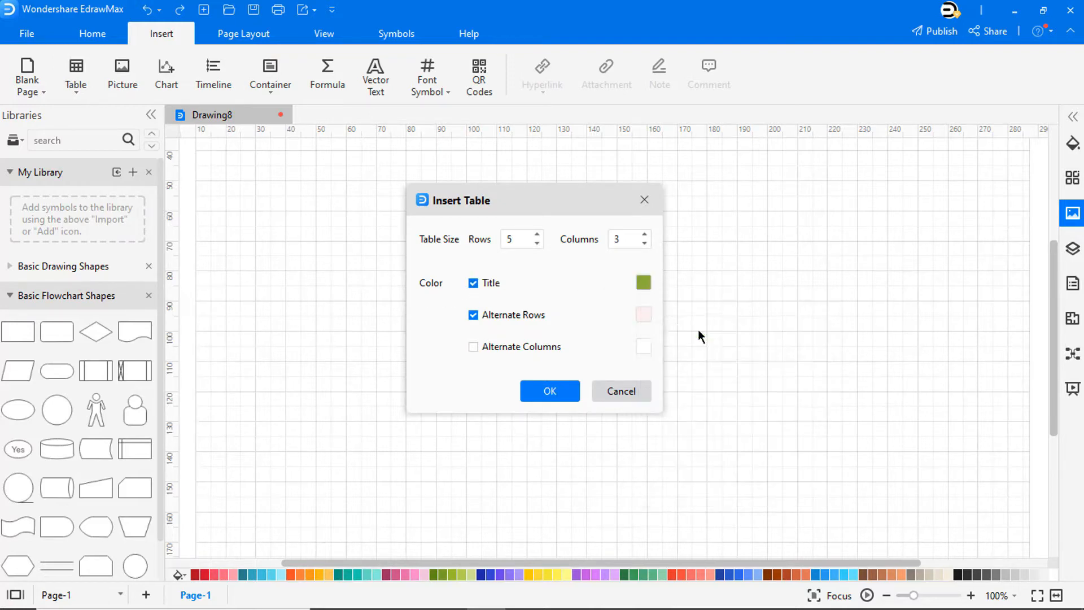
left_click(550, 391)
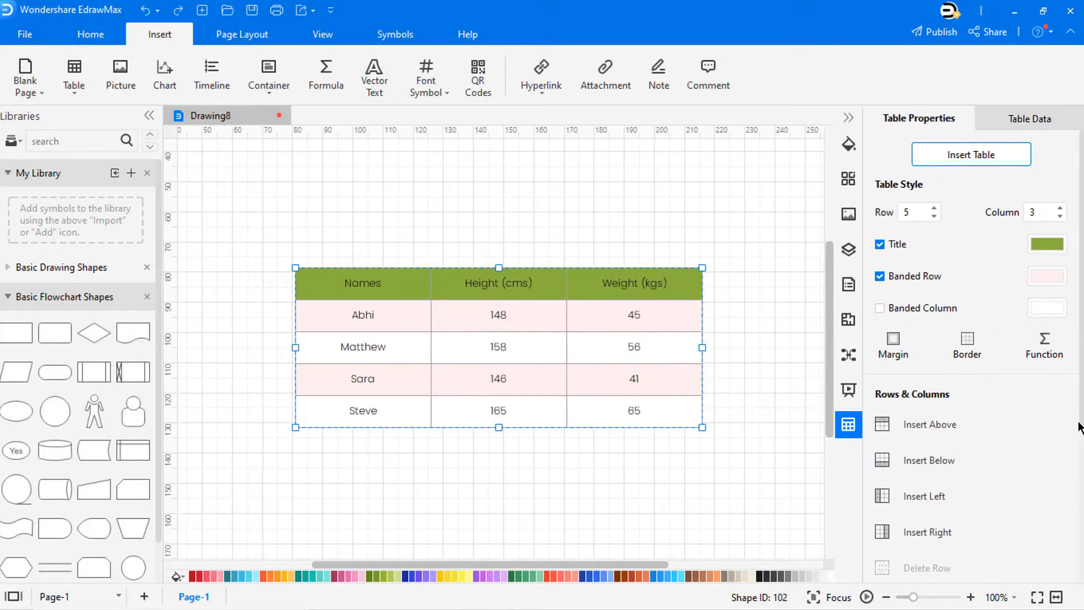
Add an Average function row giving 123.40 height and 41.40 weight.
left_click(893, 345)
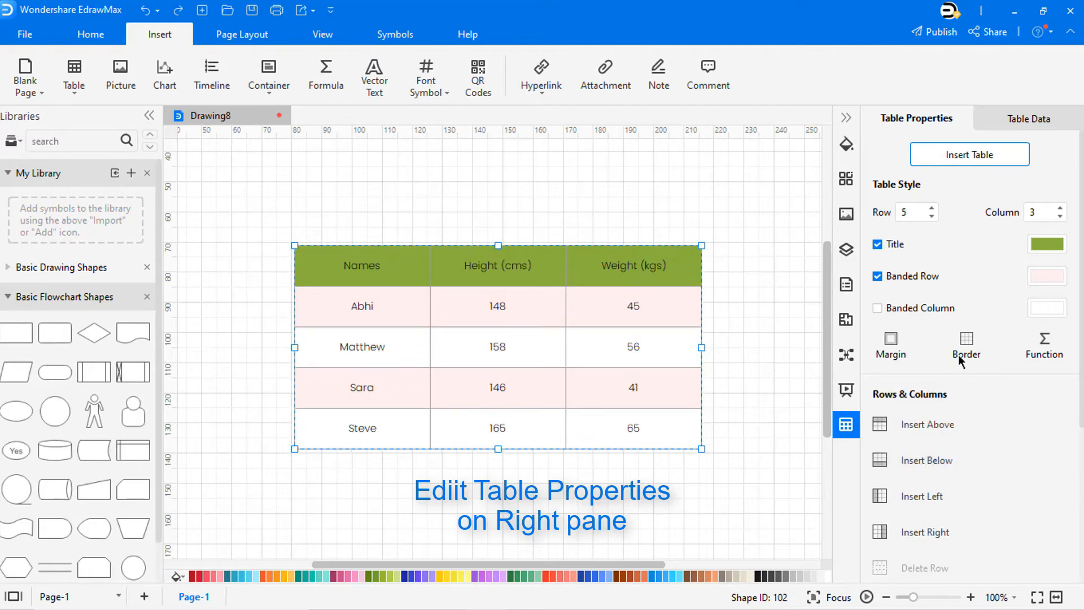
left_click(966, 345)
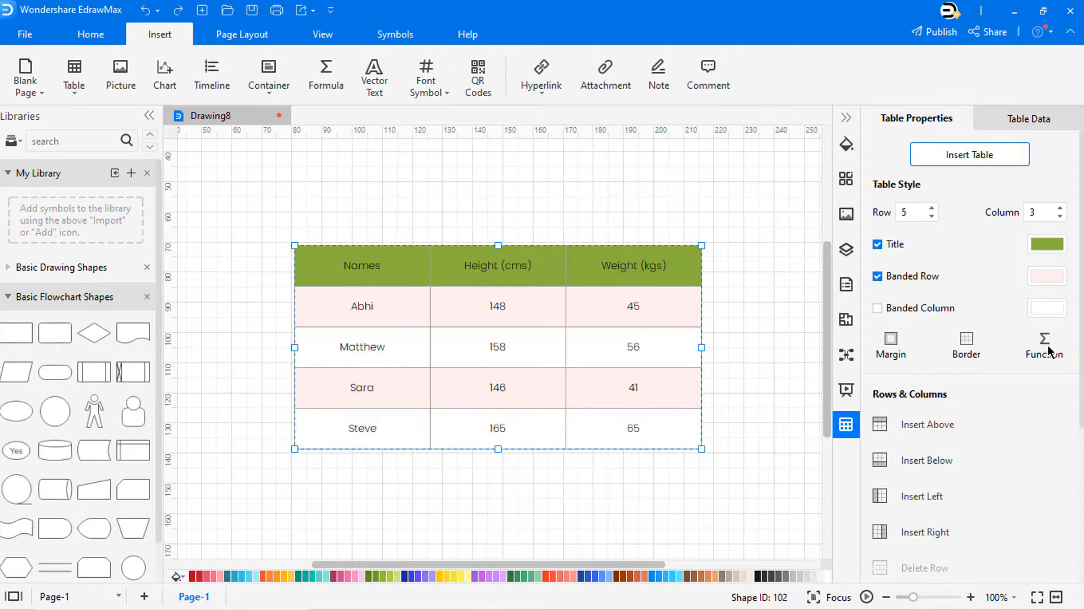
left_click(1046, 346)
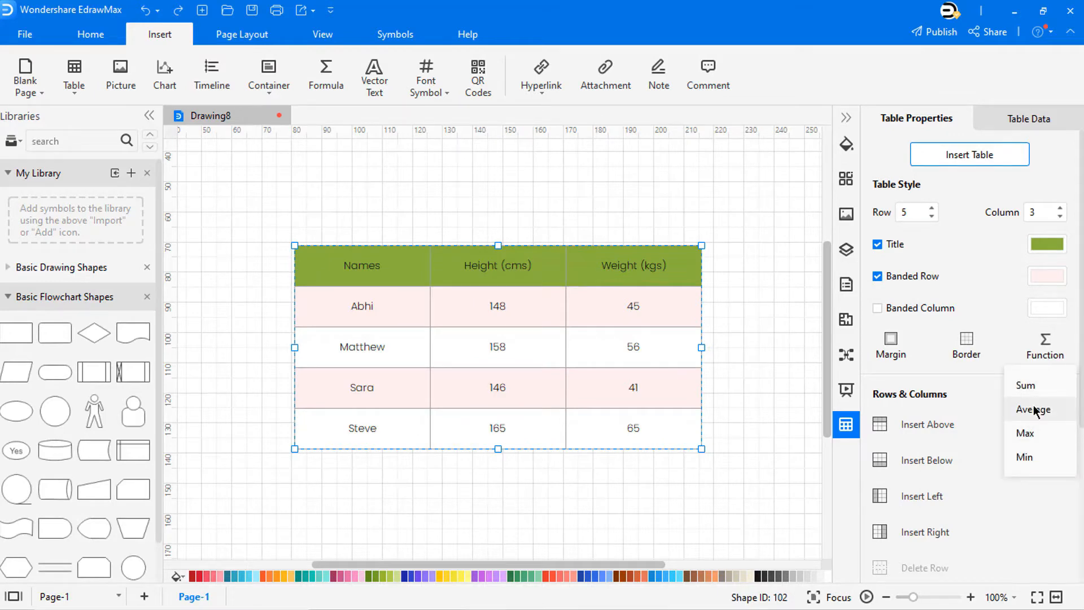
left_click(1032, 409)
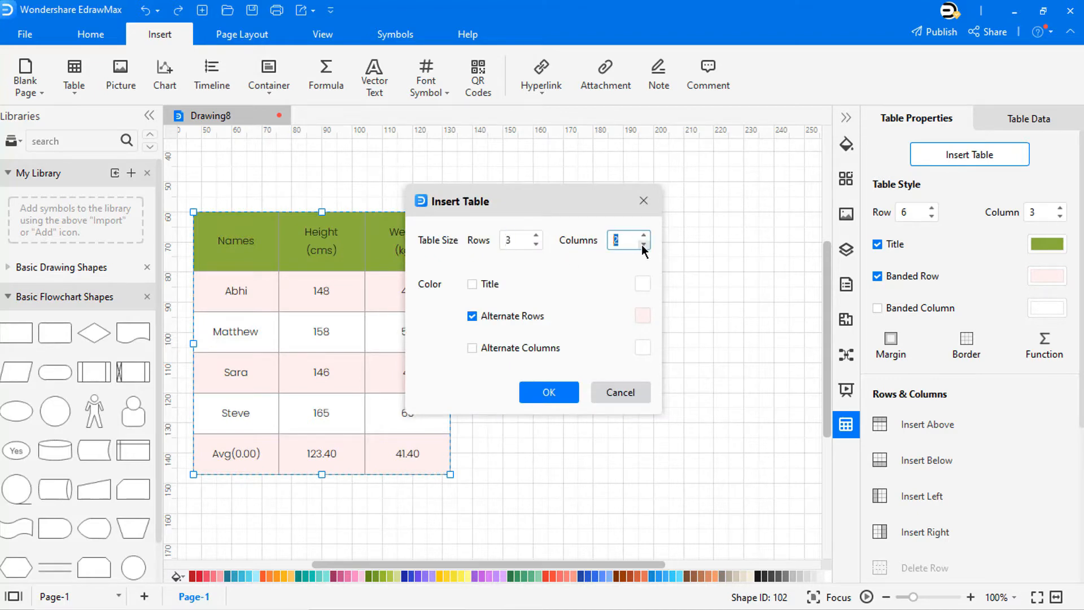
Insert a second untitled 3-row, 2-column table and add a column to its right.
left_click(548, 392)
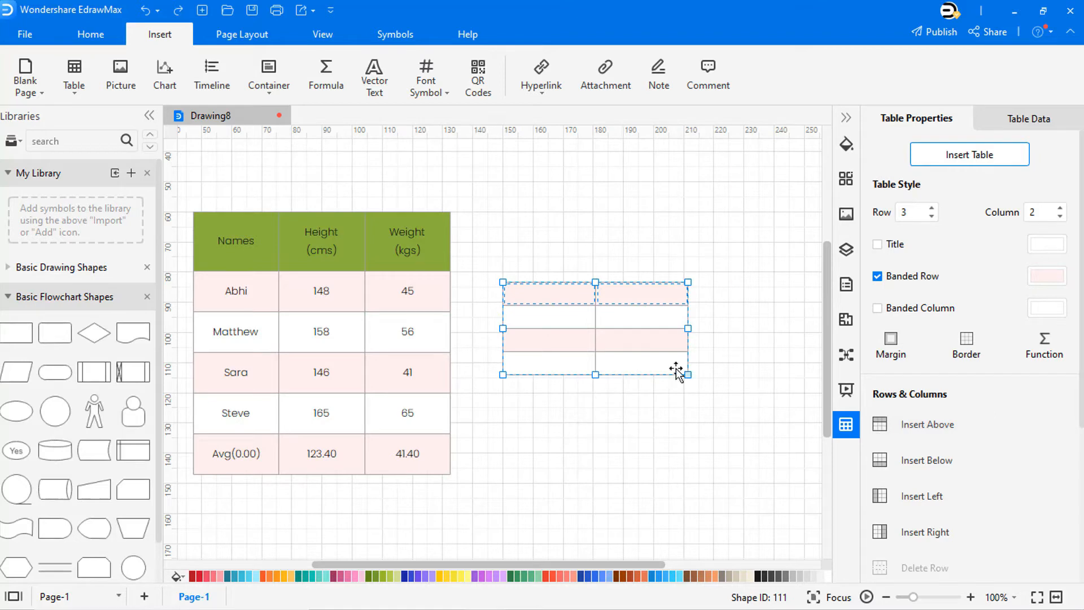
left_click(927, 460)
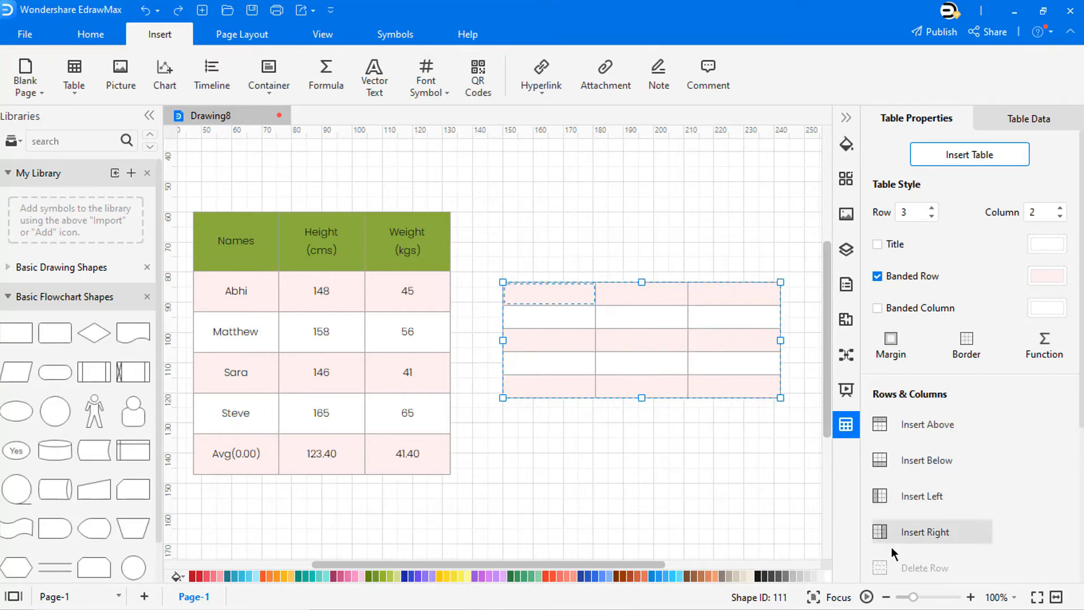
left_click(925, 532)
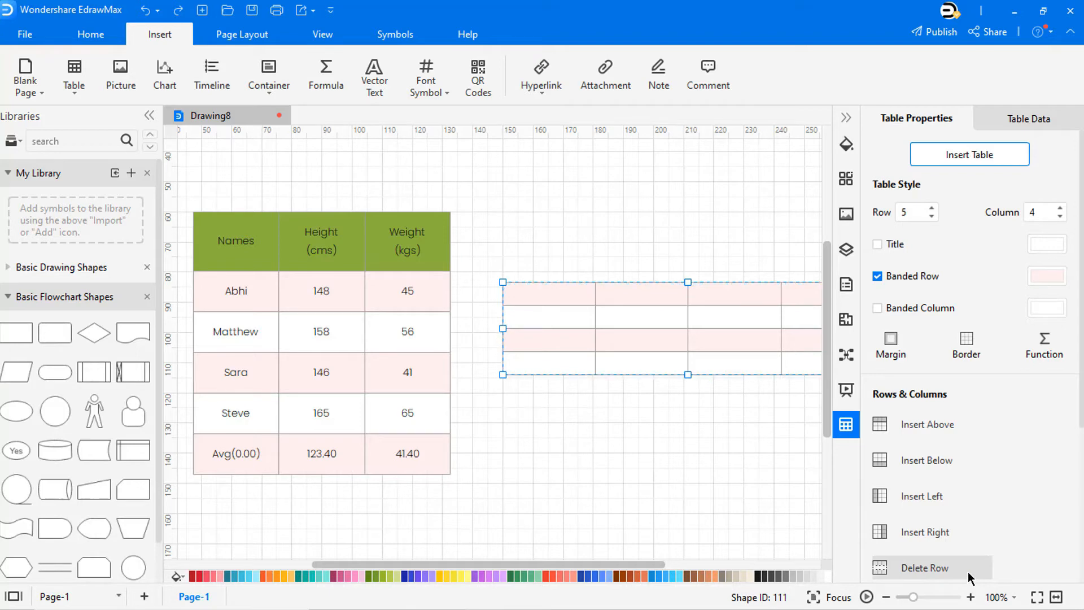
scroll("down", 3)
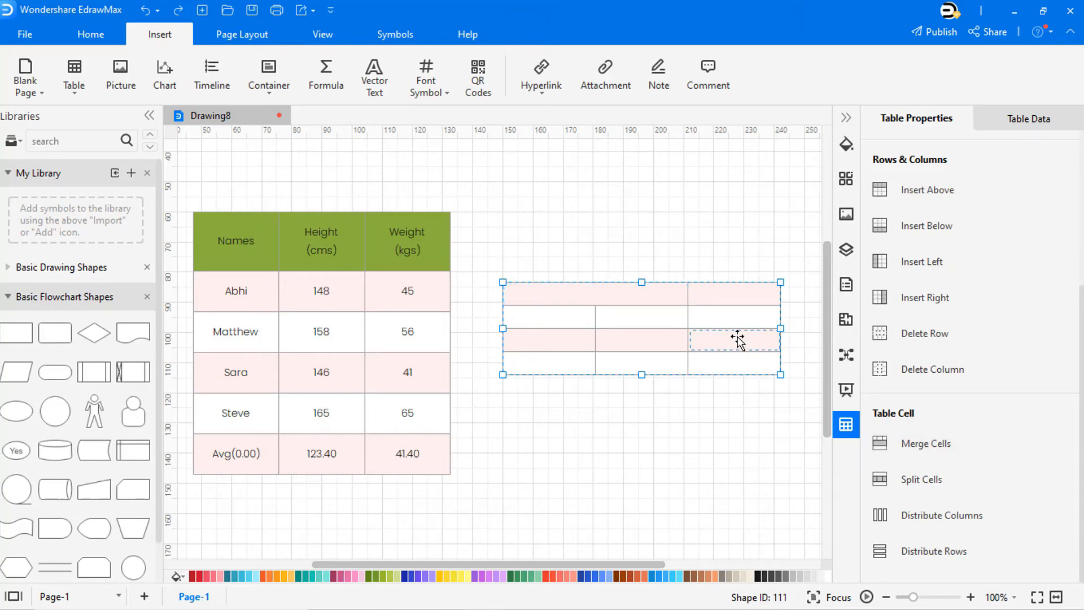
Split a cell of the second table into 1 row by 2 columns.
left_click(922, 479)
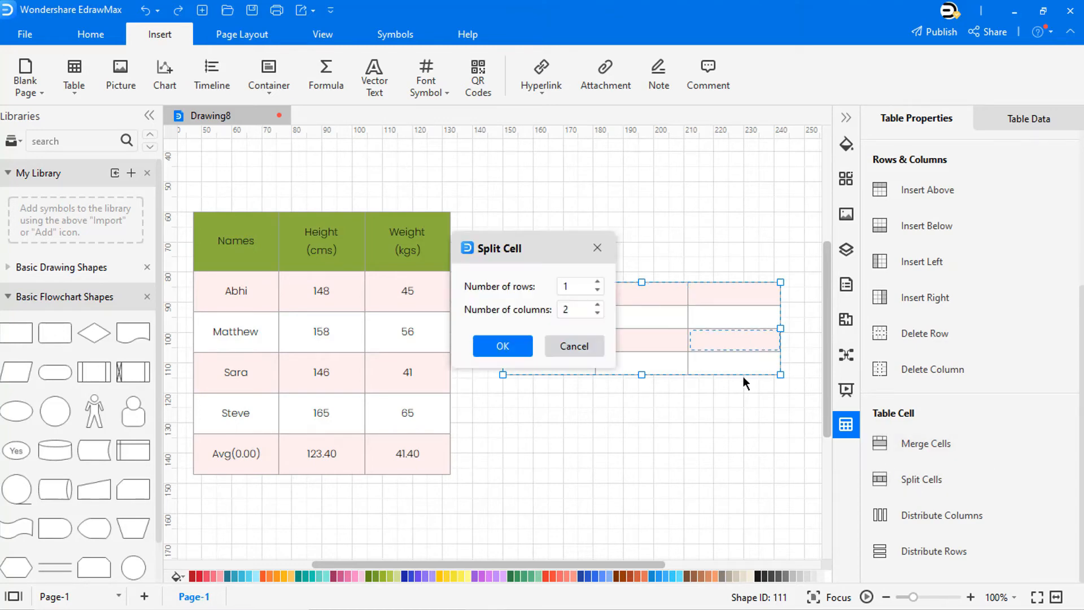
left_click(502, 345)
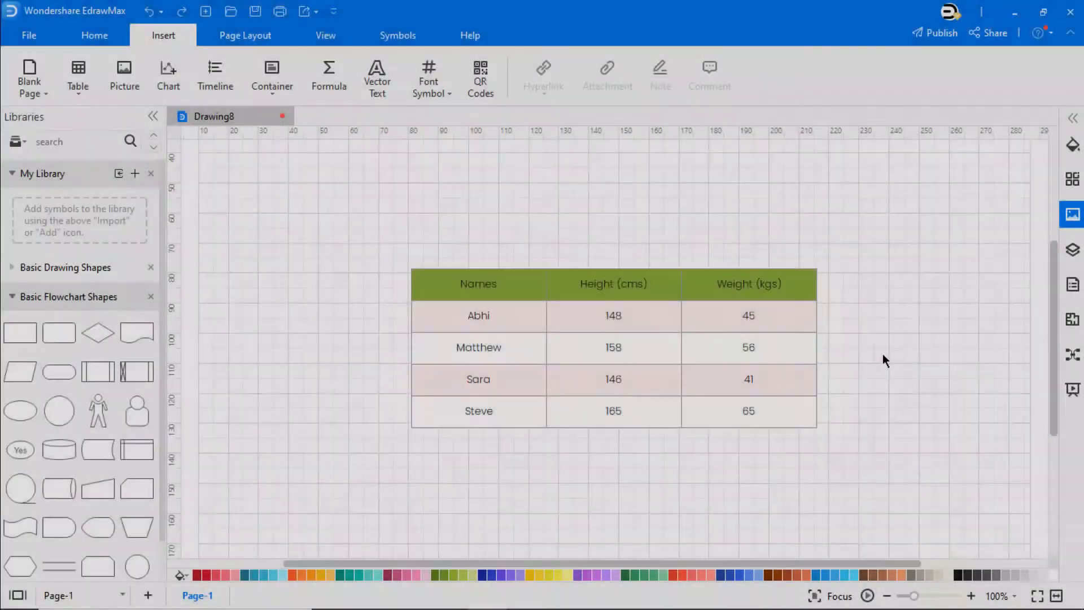
Show the table's data grid and choose Export to XLSX.
left_click(612, 347)
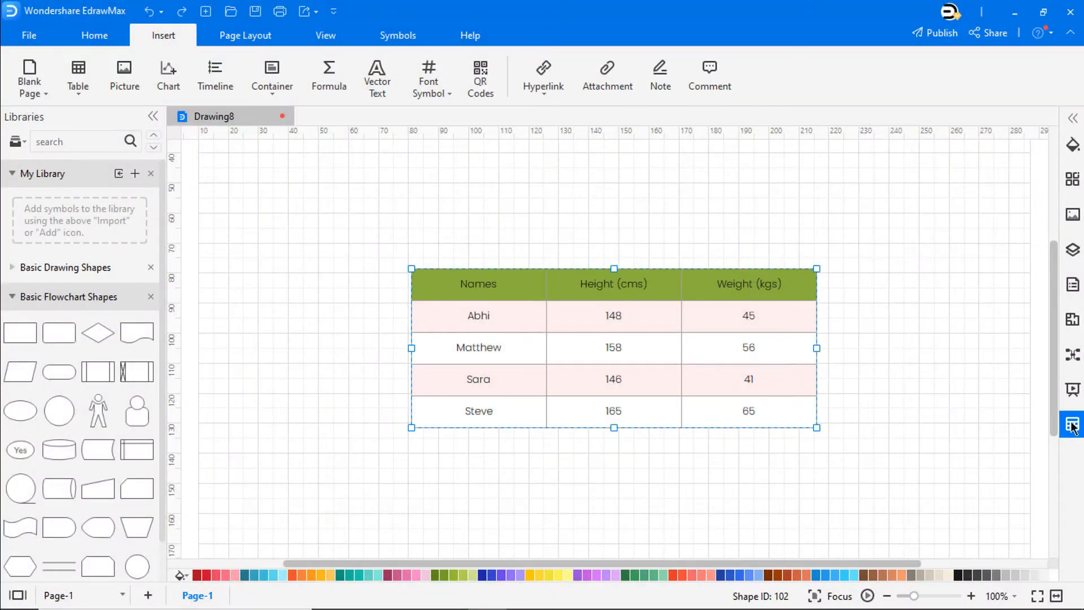
left_click(1073, 424)
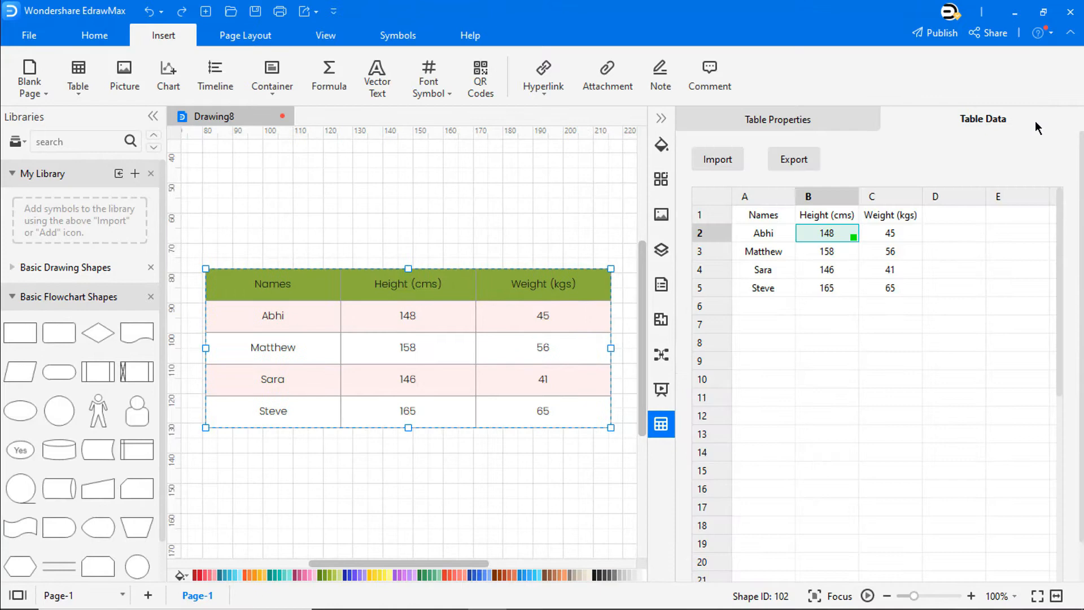
mouse_move(717, 159)
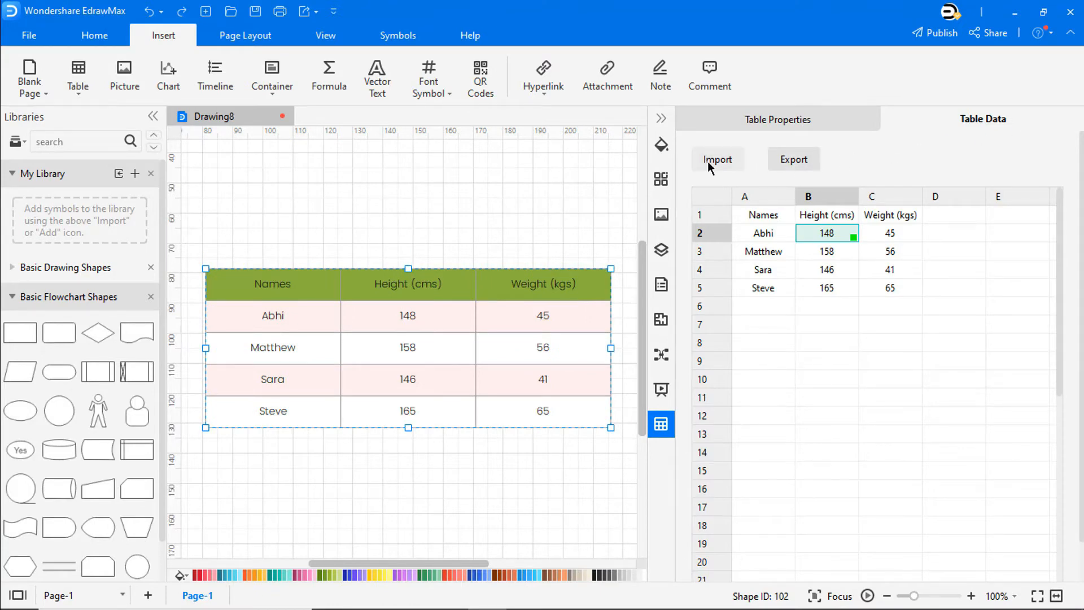
left_click(793, 160)
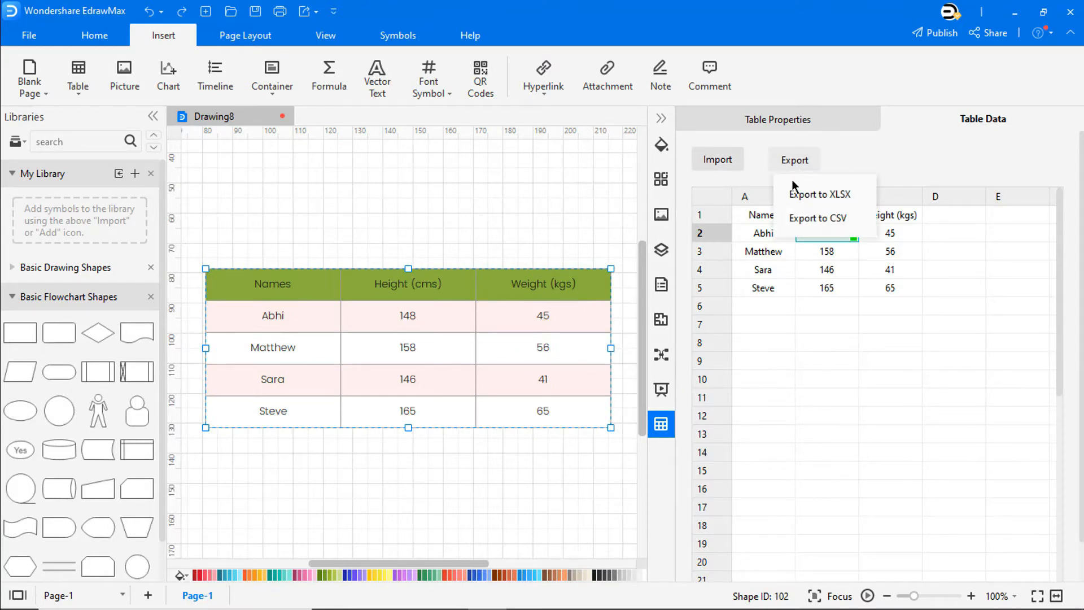
left_click(820, 193)
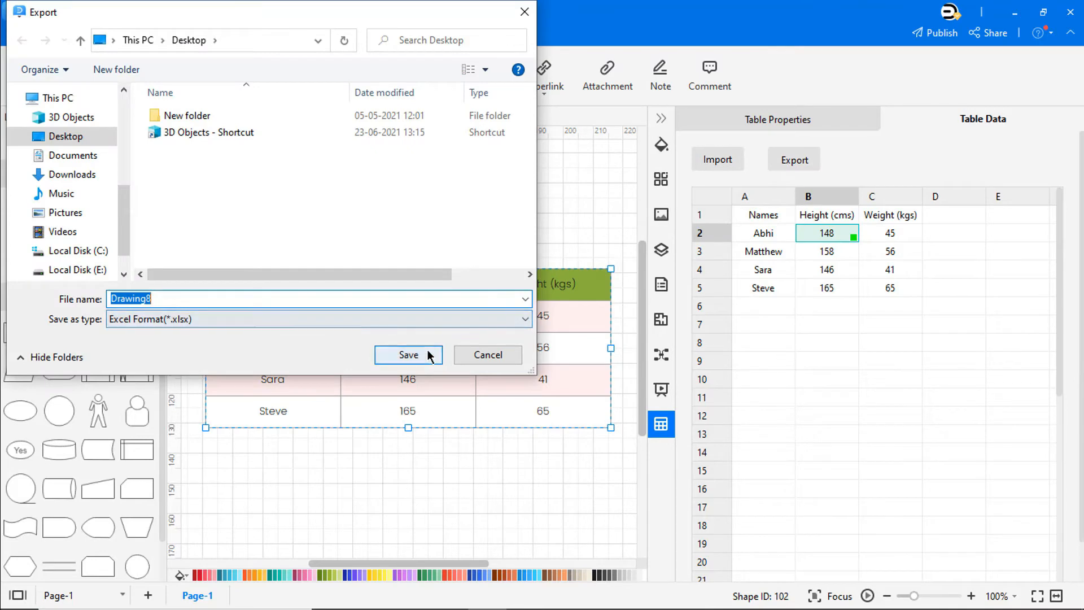
Save the workbook, reimport Drawing8.xlsx with edited heights and weights, and close the data sheet.
left_click(407, 353)
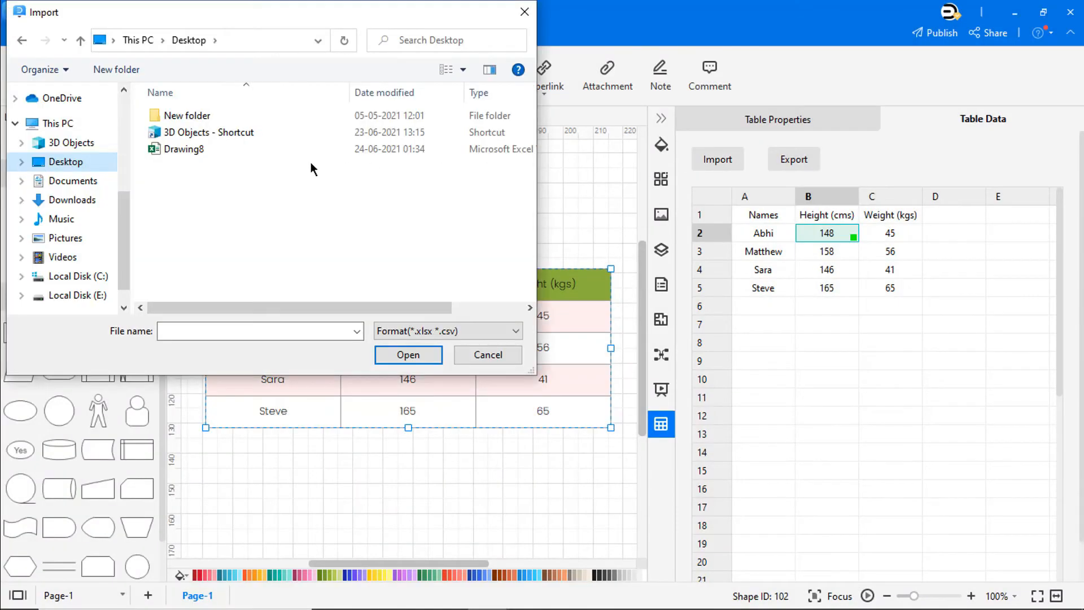
left_click(183, 149)
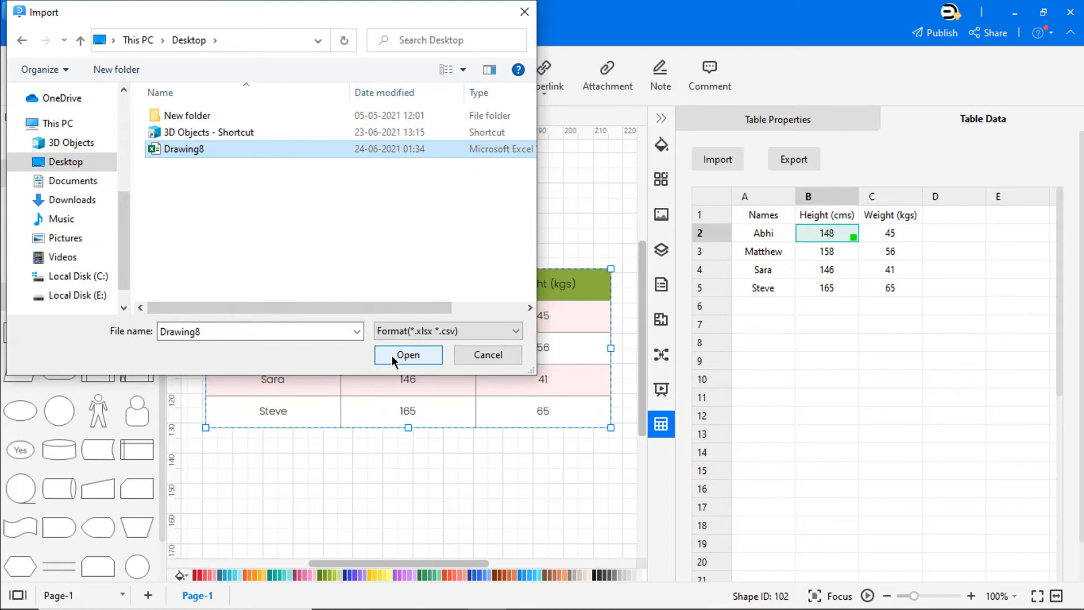
left_click(408, 355)
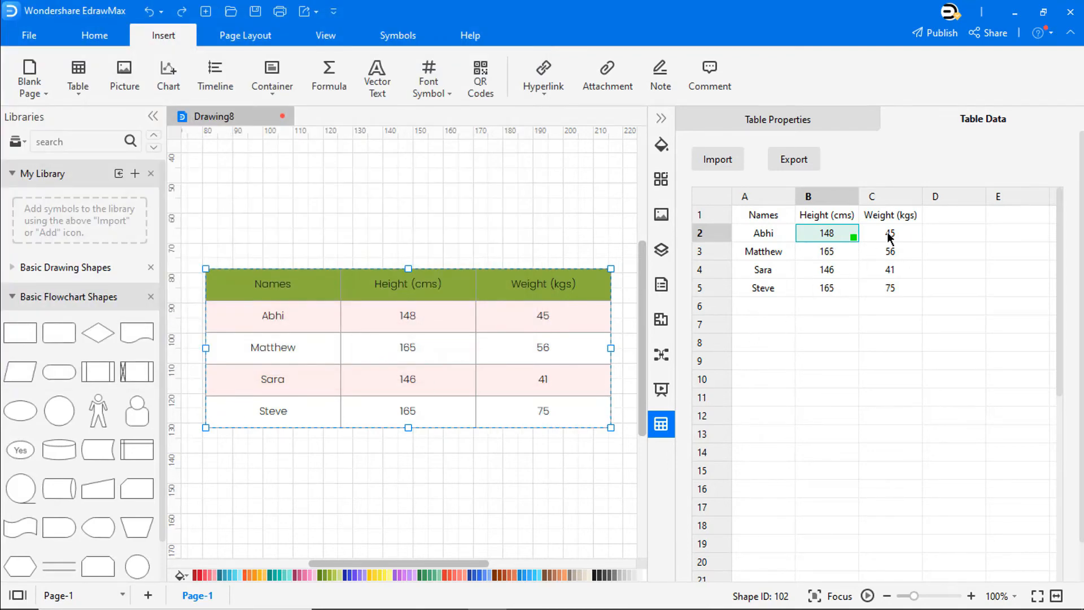
left_click(891, 361)
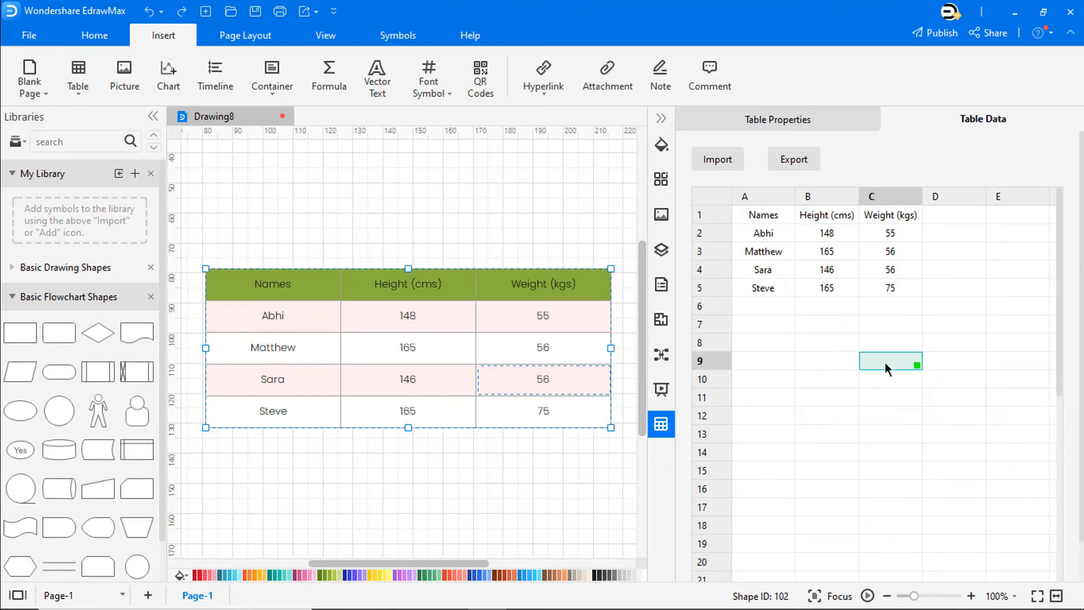
left_click(1048, 119)
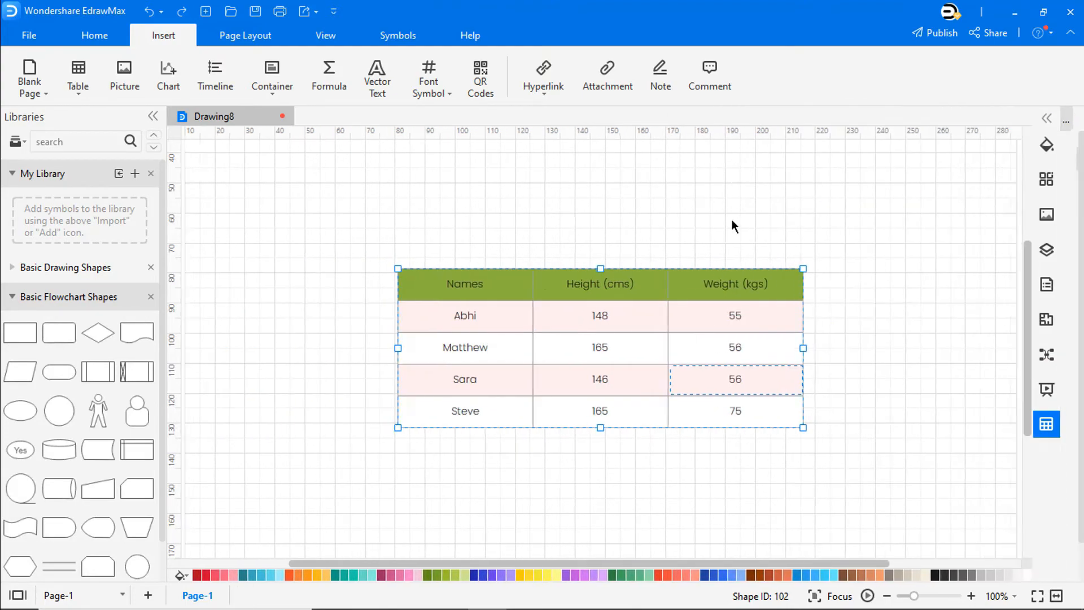
Create a new Basic > Form drawing, then return to the File start page.
left_click(29, 35)
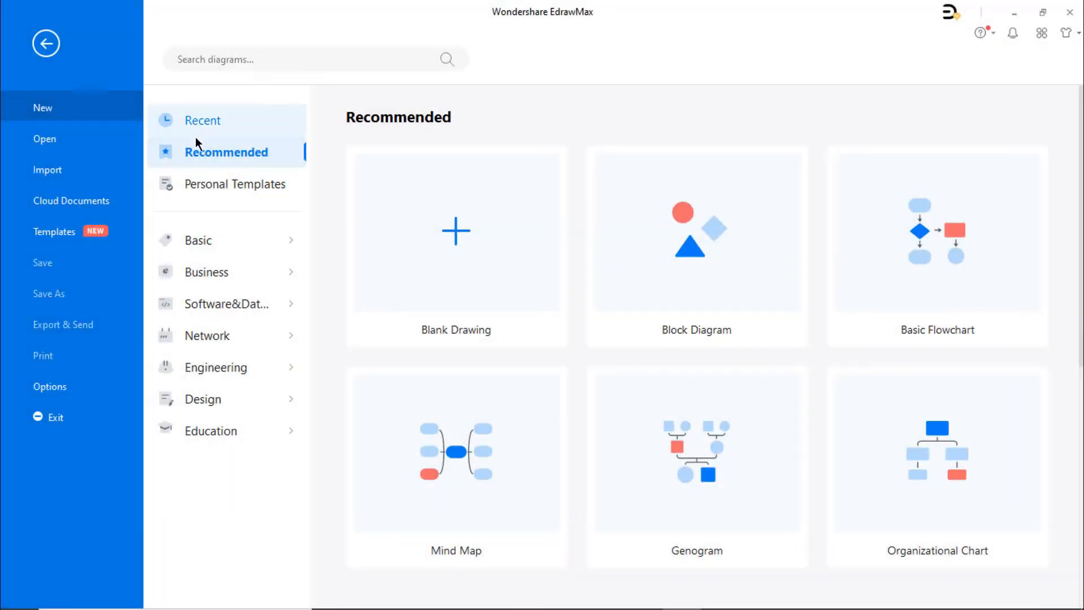
left_click(199, 239)
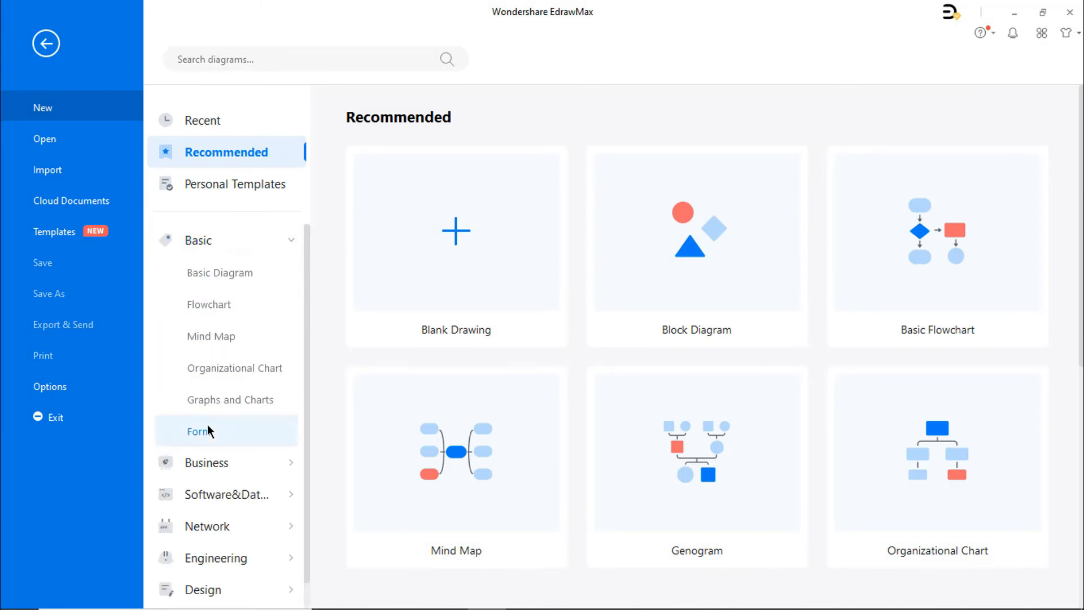
left_click(199, 430)
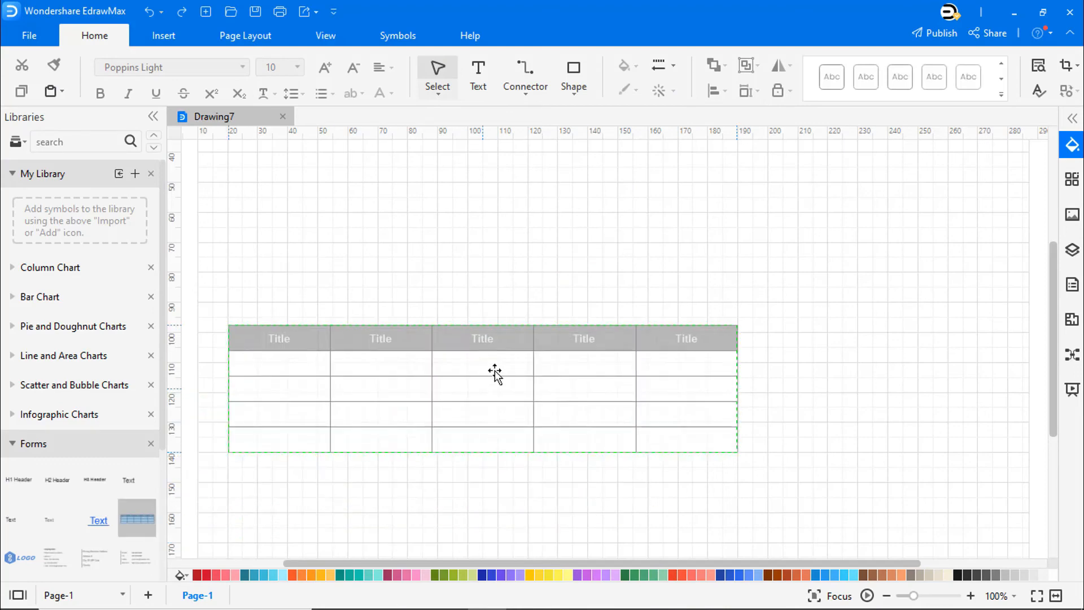
left_click(30, 35)
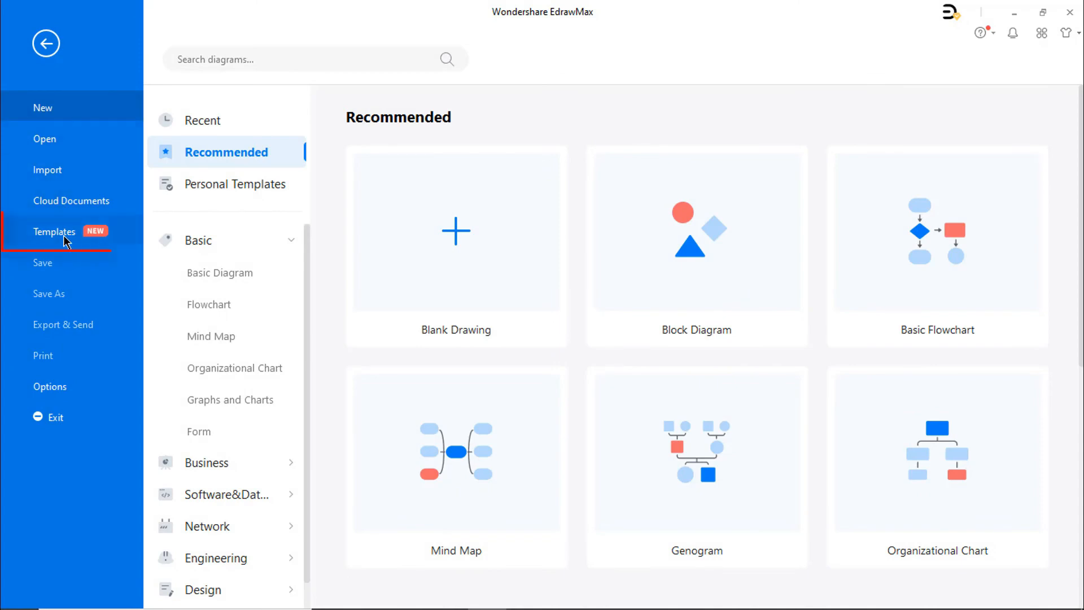
Browse the Templates gallery filtered to the Form category.
left_click(54, 231)
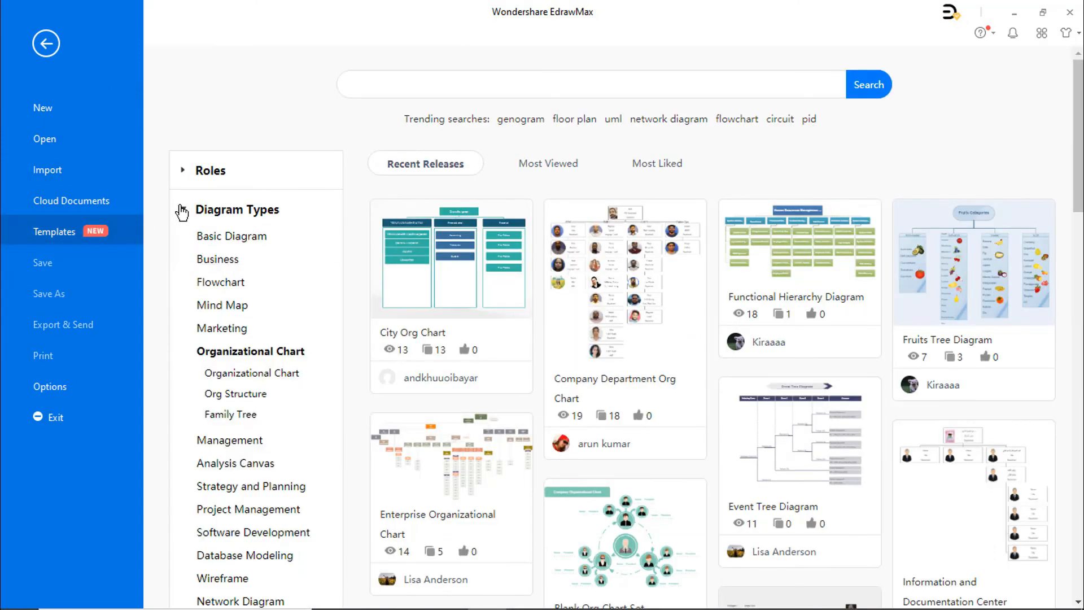
scroll("down", 3)
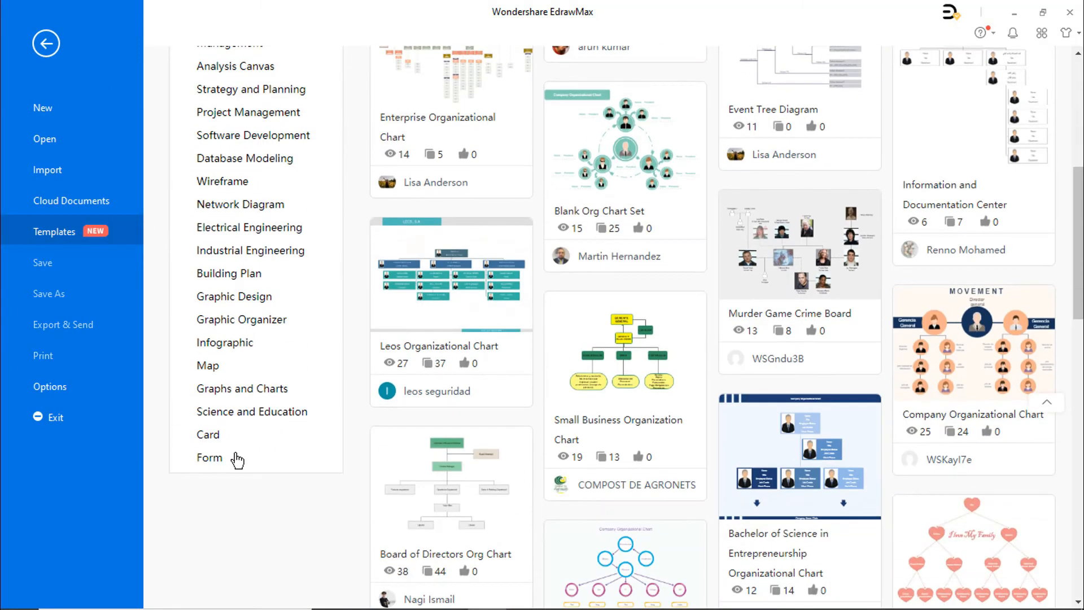
left_click(210, 458)
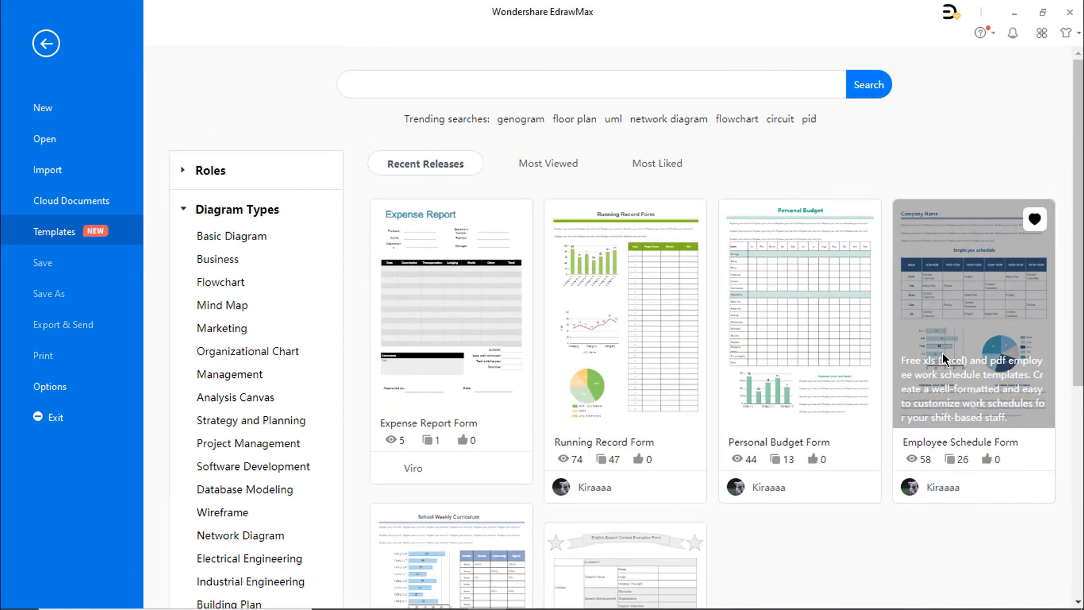
scroll("down", 3)
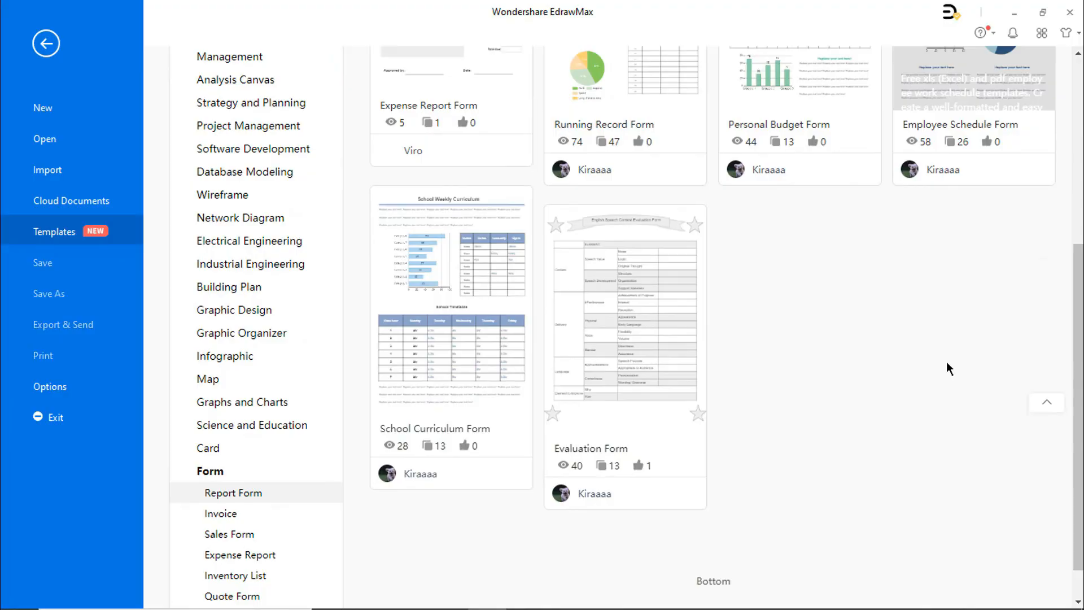